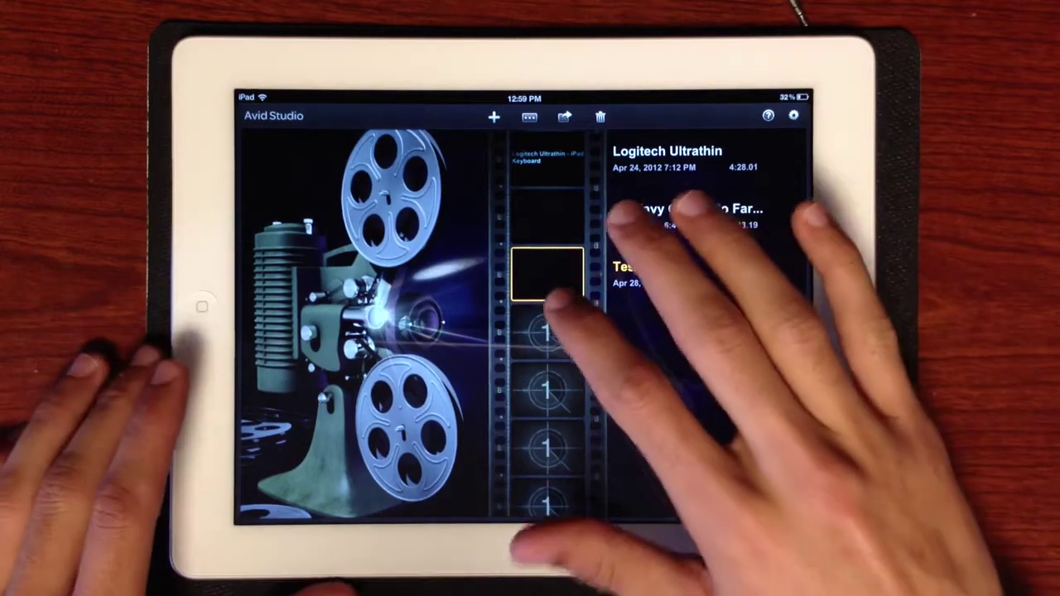
# Open the 'Test' project from the project browser
pyautogui.click(630, 273)
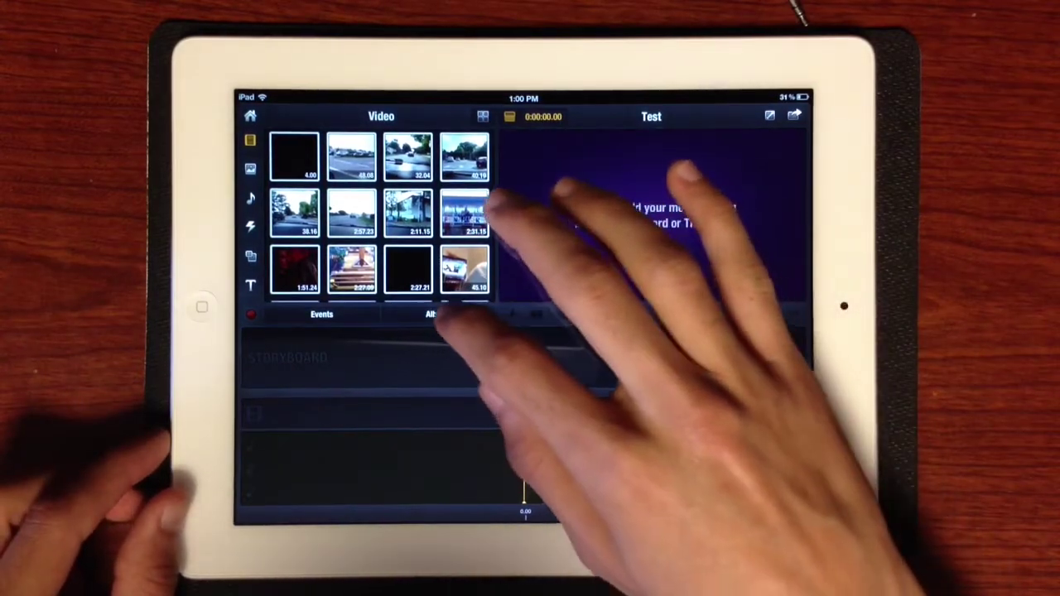
# Open the Video Clips album from the albums list and preview a fair clip
pyautogui.click(439, 314)
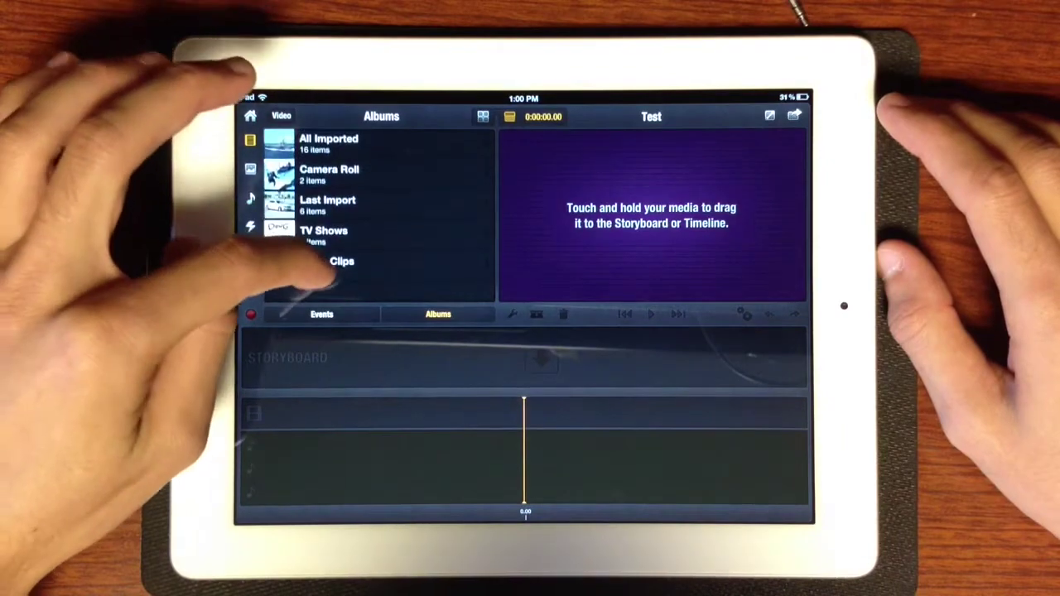
pyautogui.click(340, 262)
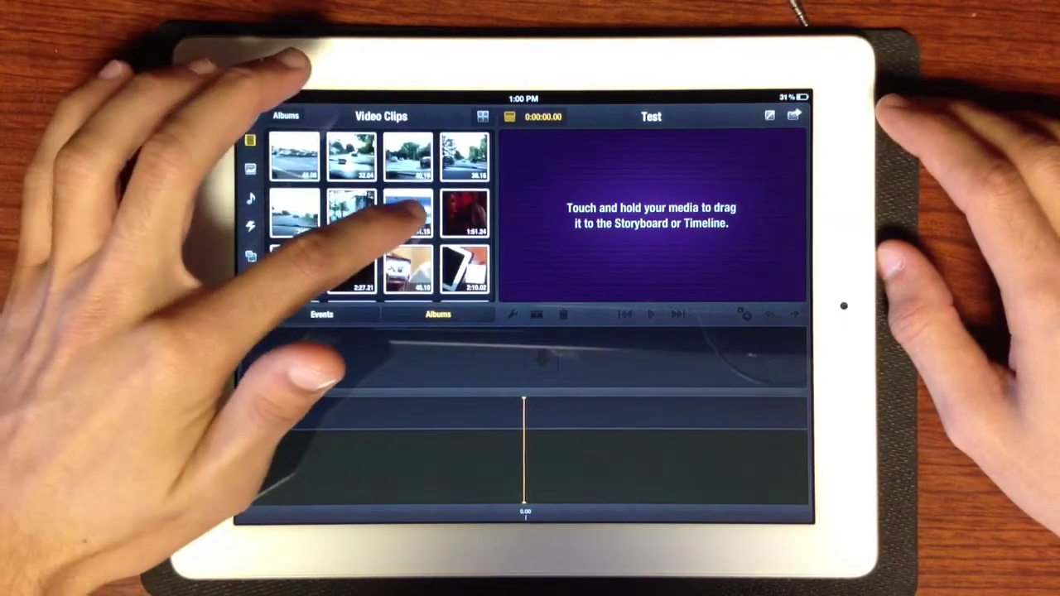
pyautogui.click(406, 212)
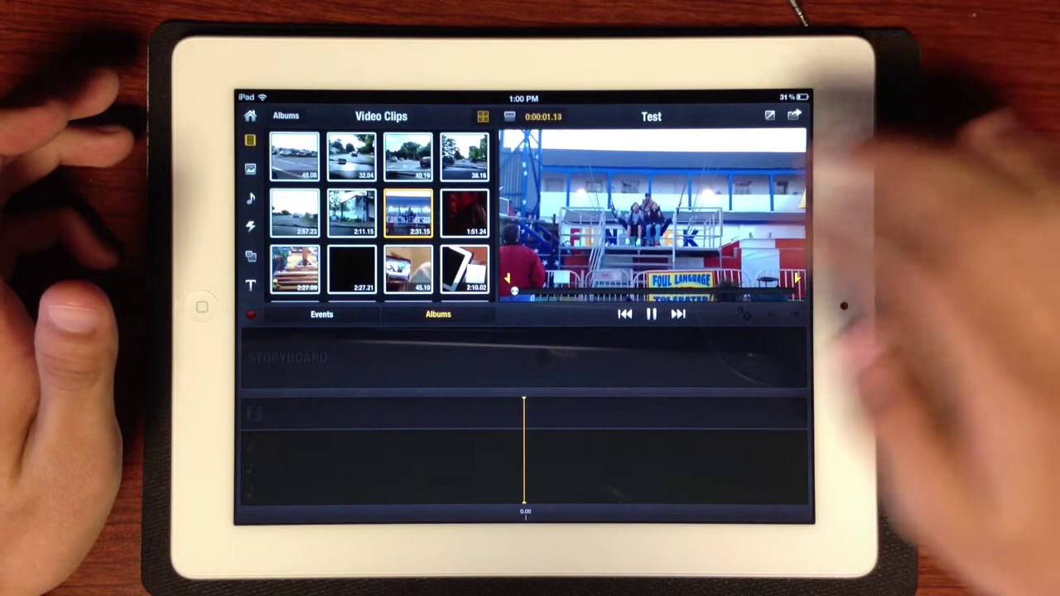
pyautogui.click(651, 314)
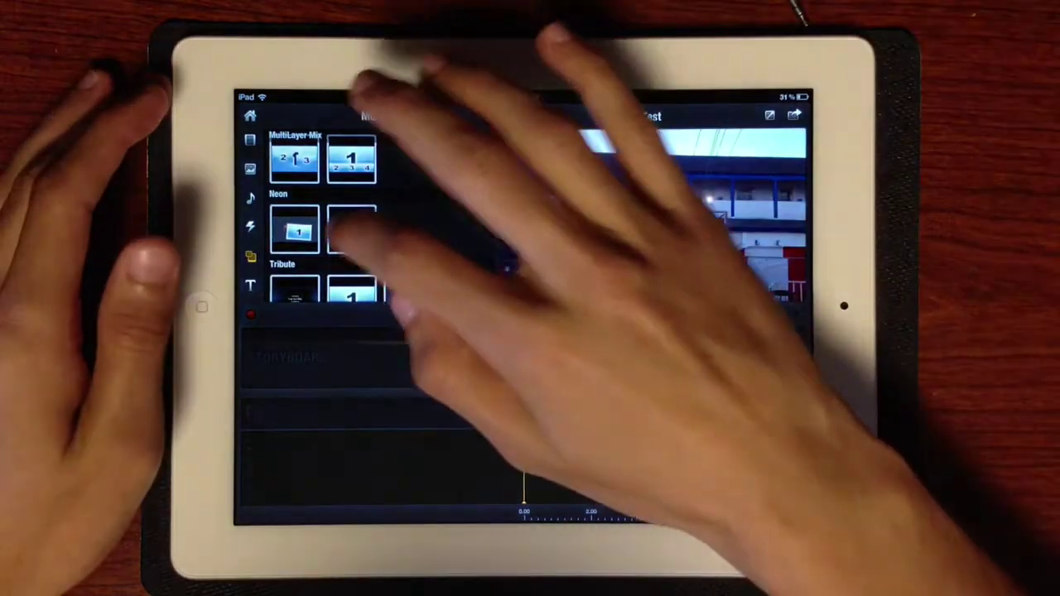
# Choose the second Neon montage theme for the movie's opening
pyautogui.click(352, 229)
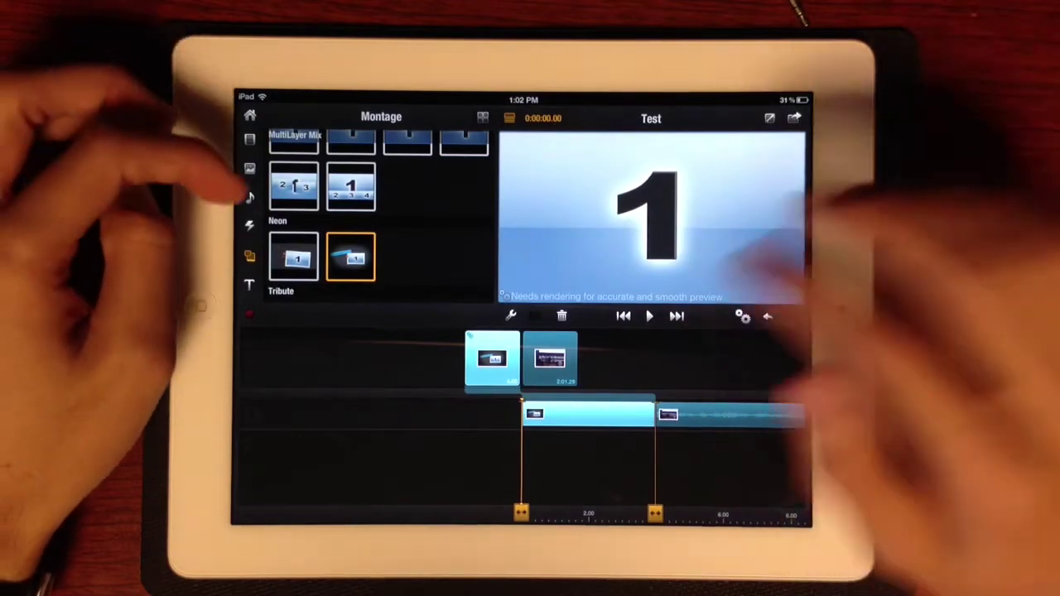
# Scroll the media browser and put the coins photo into the Neon montage
pyautogui.scroll(-3)
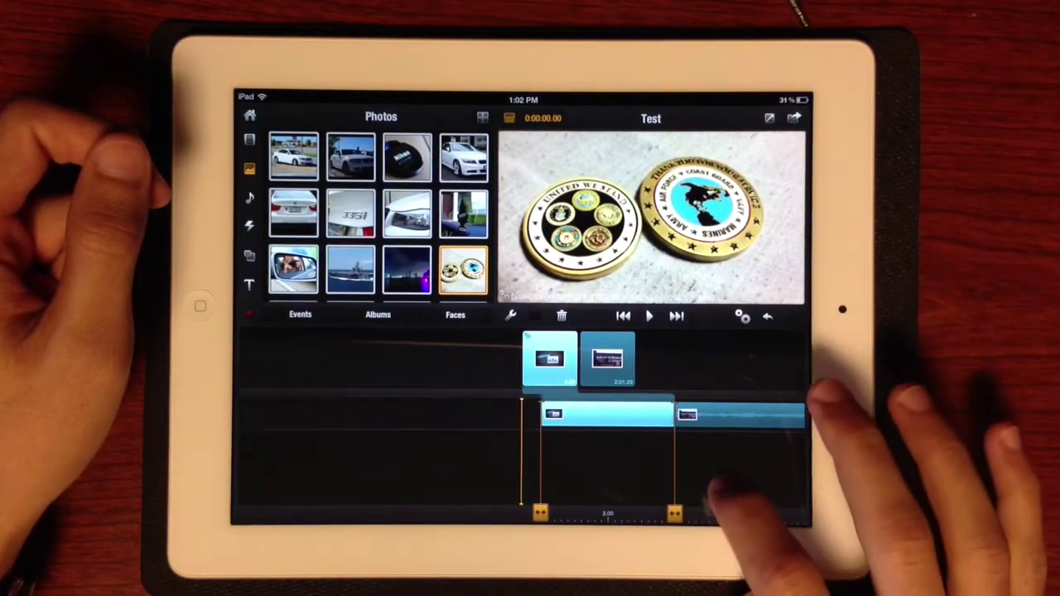
pyautogui.click(649, 316)
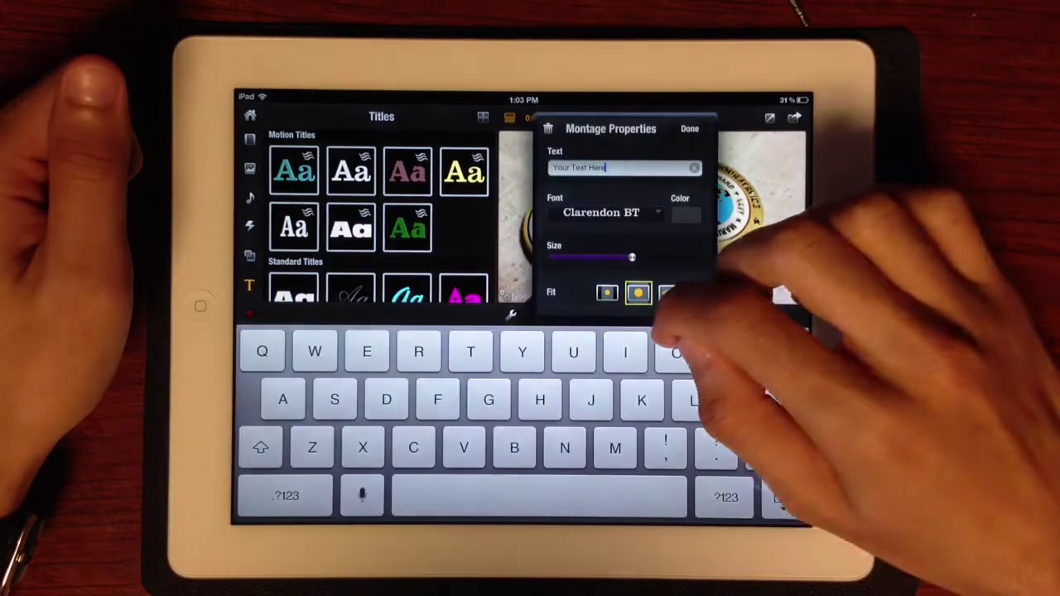
# Clear the placeholder caption and enter the title 'Trip To The Fair'
pyautogui.press('backspace')
pyautogui.write('Trip To The')
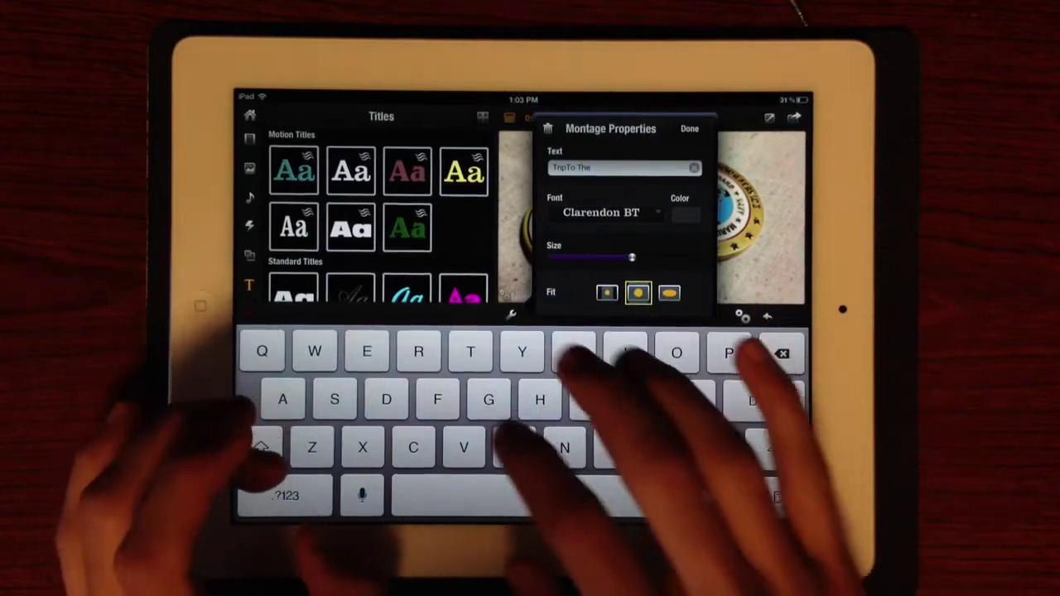
pyautogui.write('Fair')
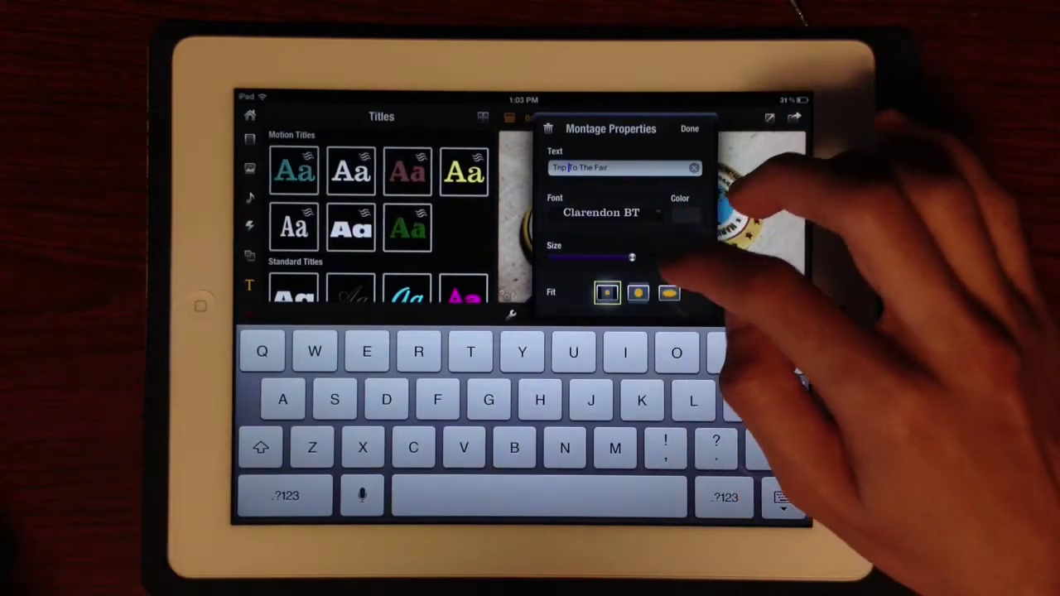
# Change the montage title's fit option and pick a new text colour
pyautogui.click(638, 293)
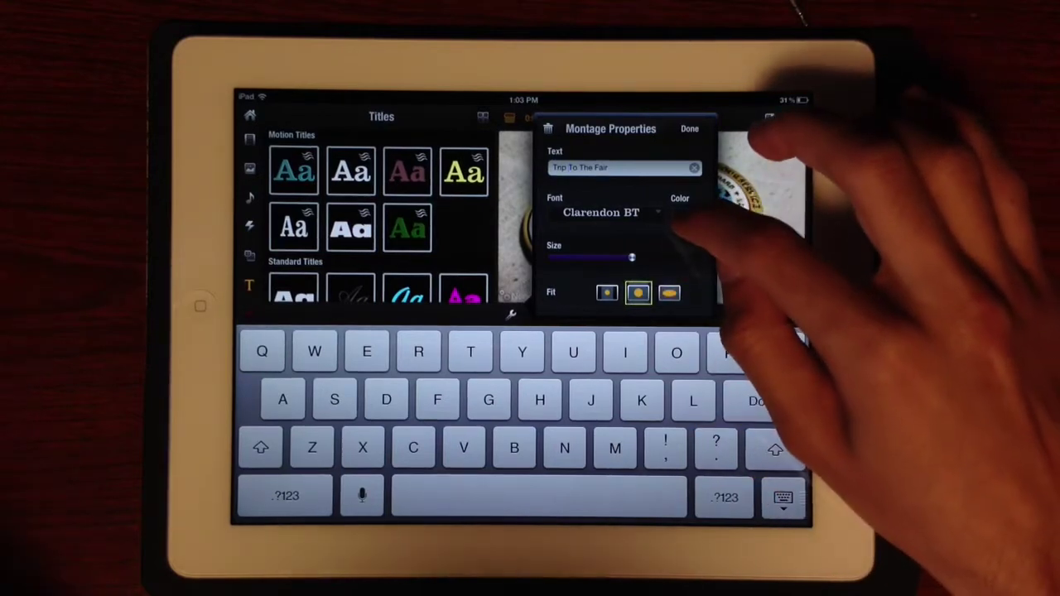
pyautogui.click(679, 211)
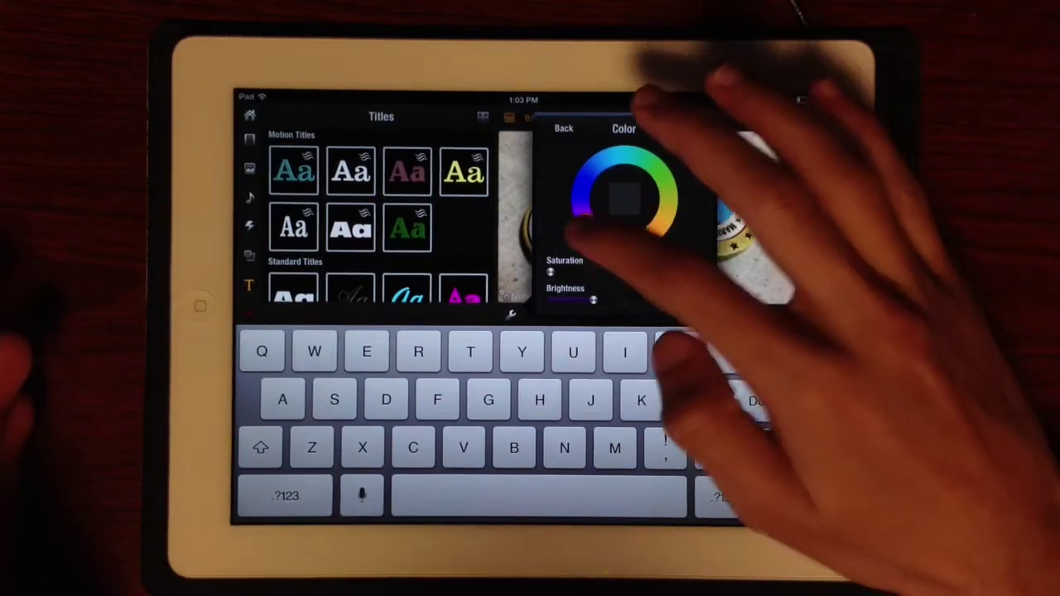
pyautogui.moveTo(625, 195); pyautogui.dragTo(584, 178)
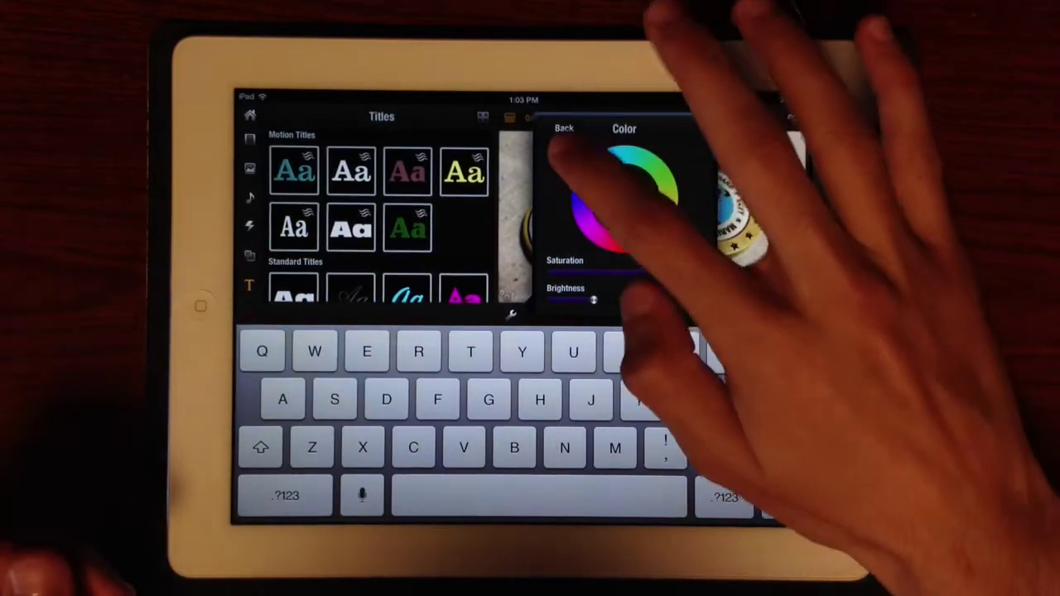
pyautogui.click(563, 129)
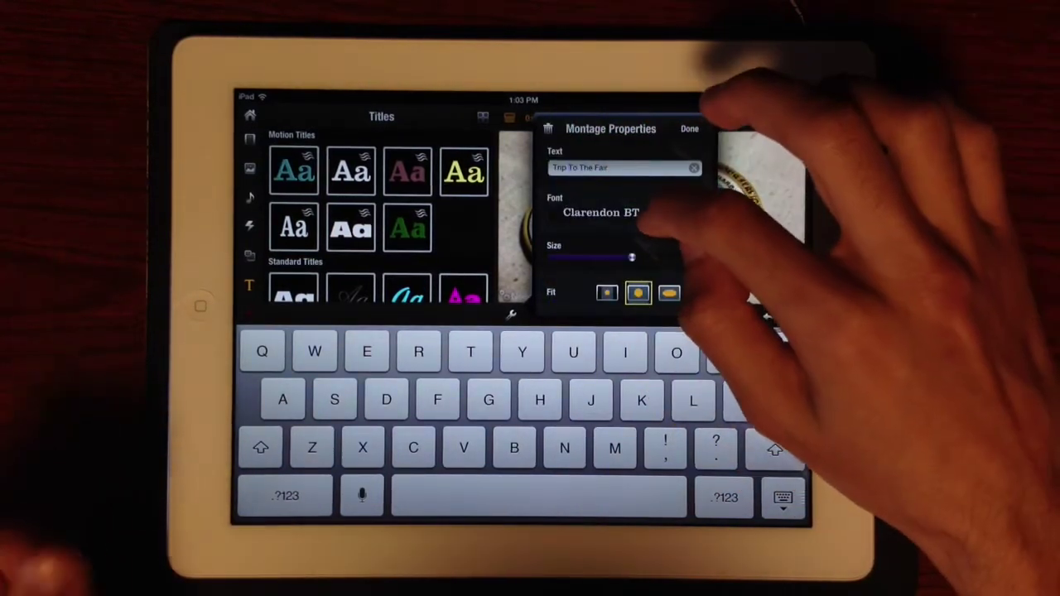
# Browse the font list and finish trimming the first fair clip
pyautogui.click(600, 212)
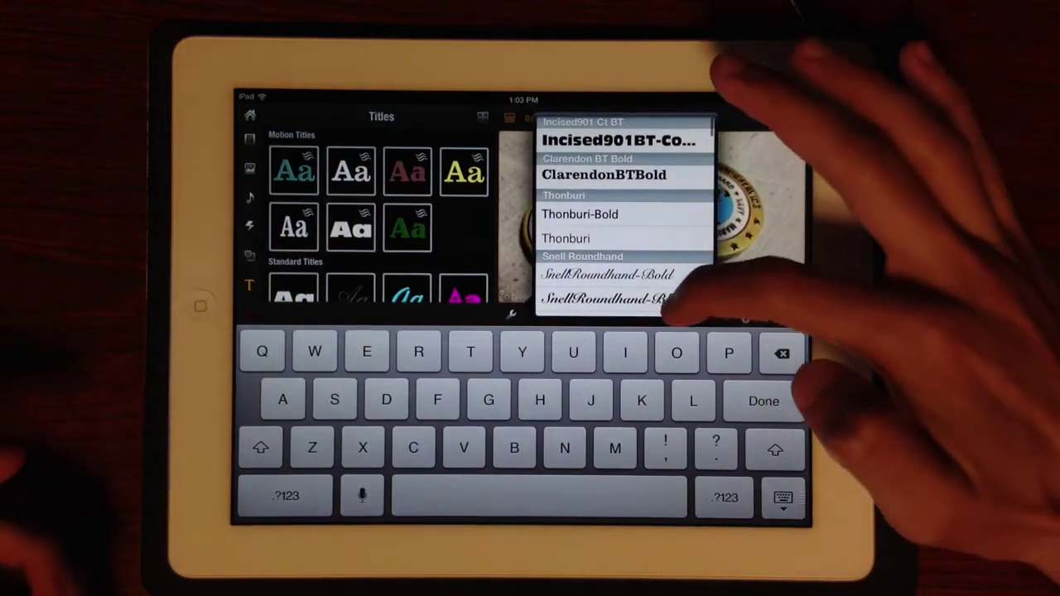
pyautogui.scroll(-3)
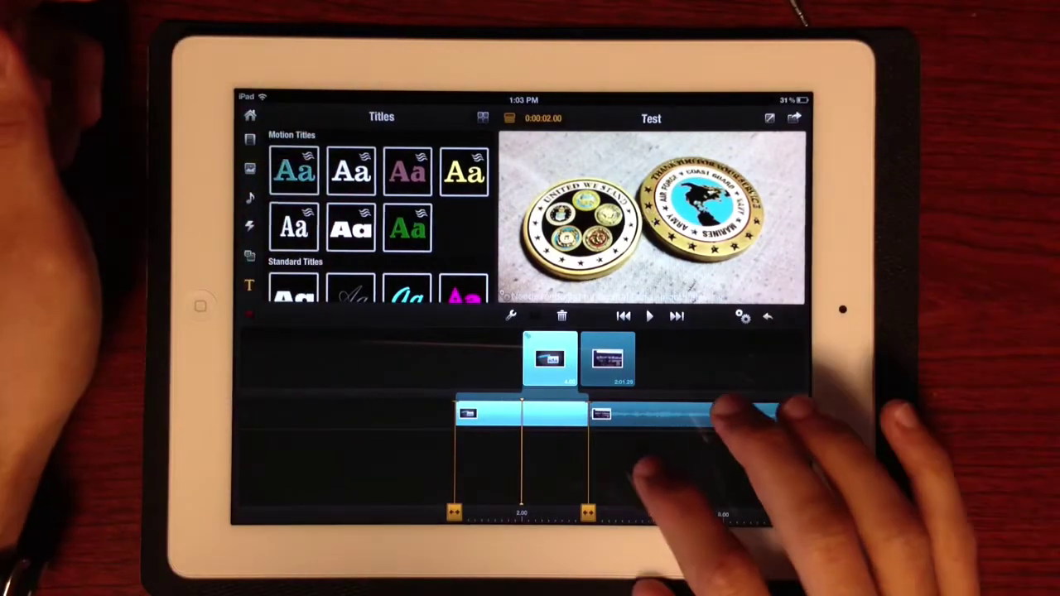
pyautogui.click(649, 315)
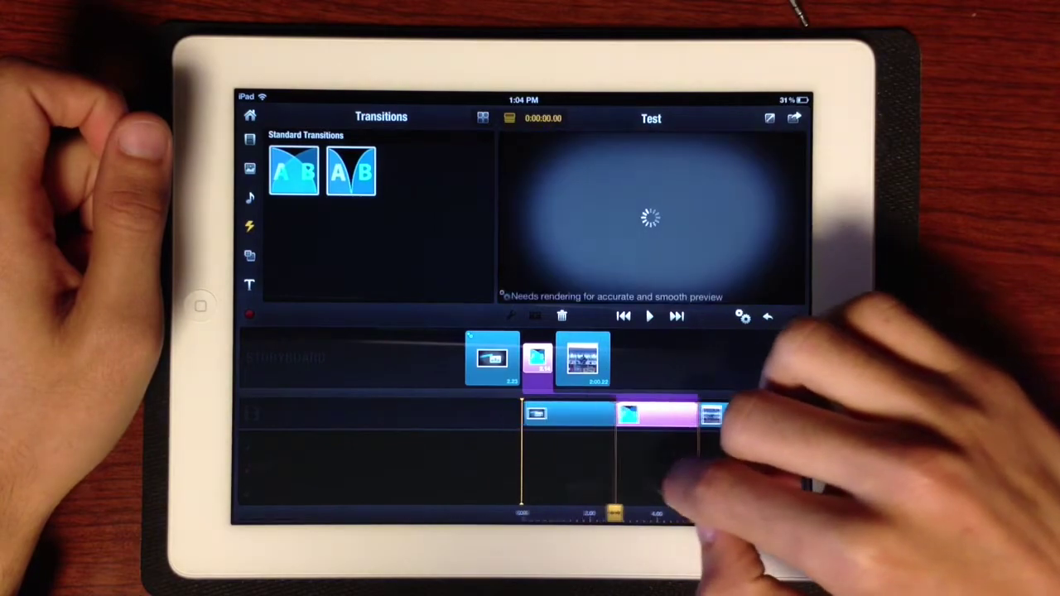
# Confirm the transition between the first two fair clips
pyautogui.click(650, 316)
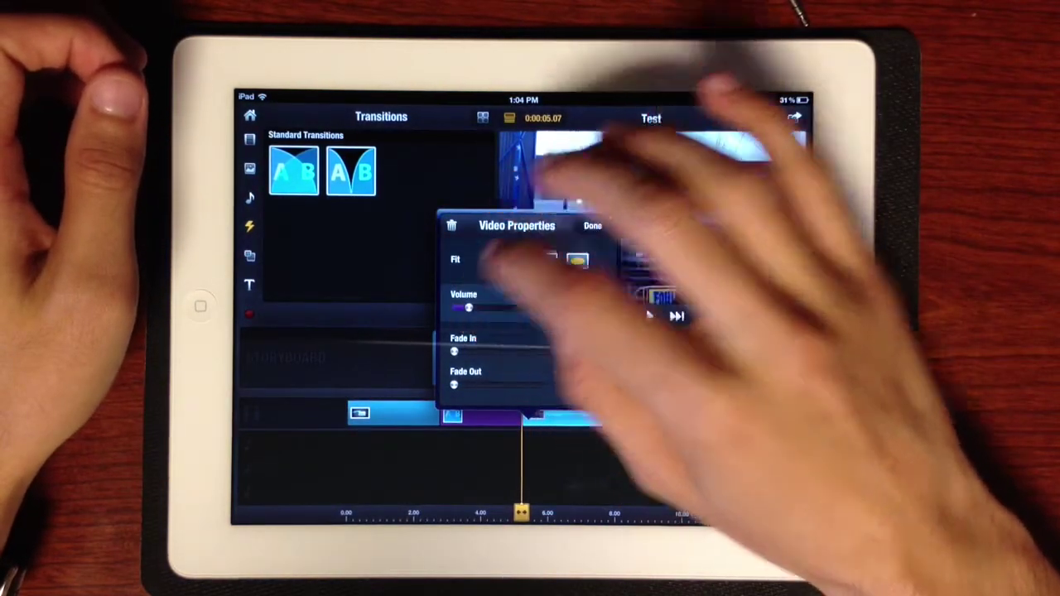
# Add the CarHorn effect from the Vehicles sound-effects category to the movie
pyautogui.click(592, 225)
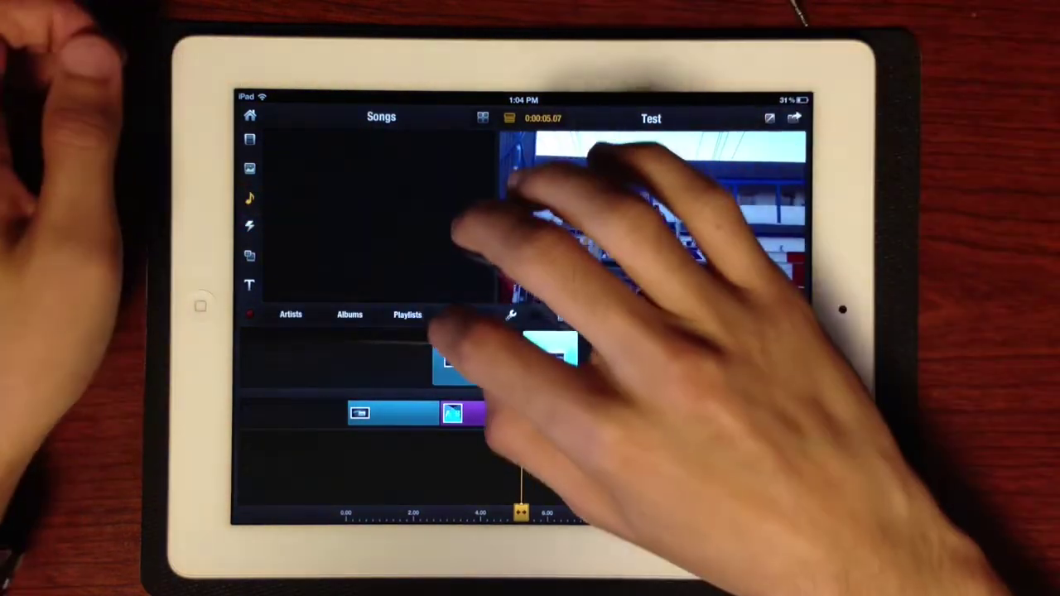
pyautogui.click(465, 314)
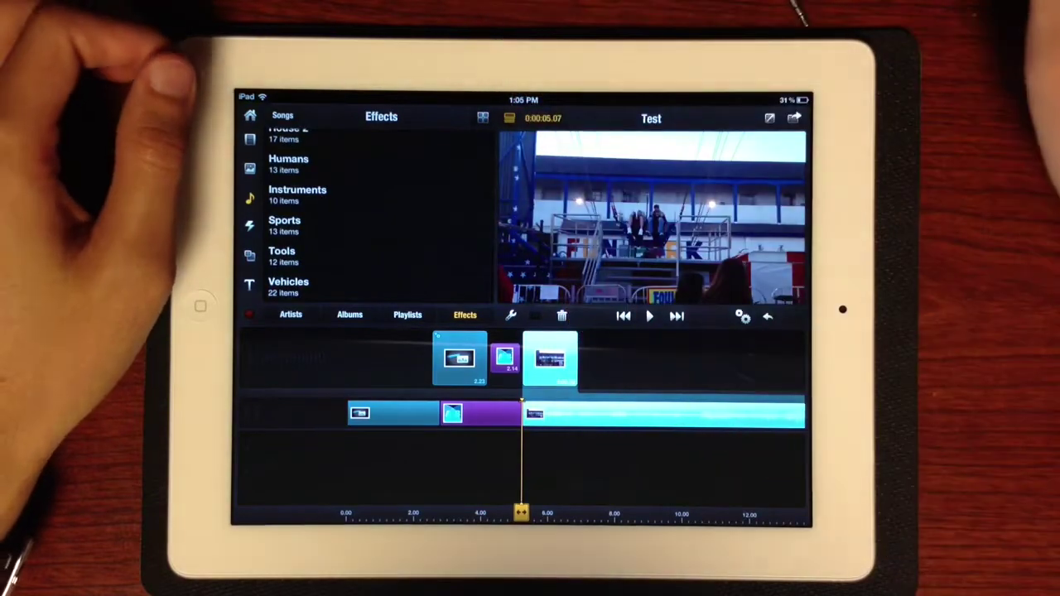
pyautogui.click(297, 195)
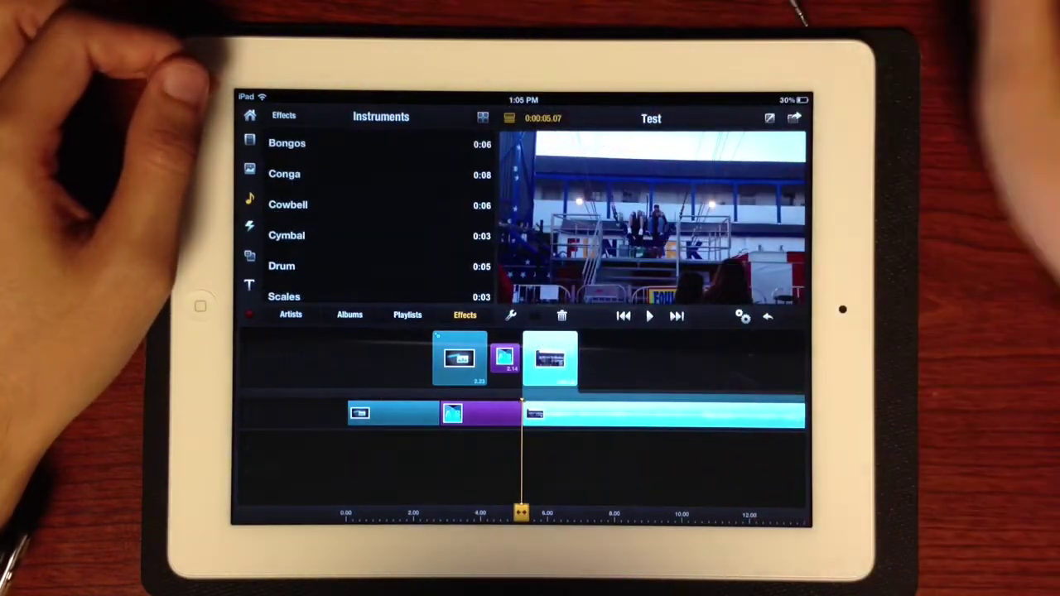
pyautogui.scroll(-3)
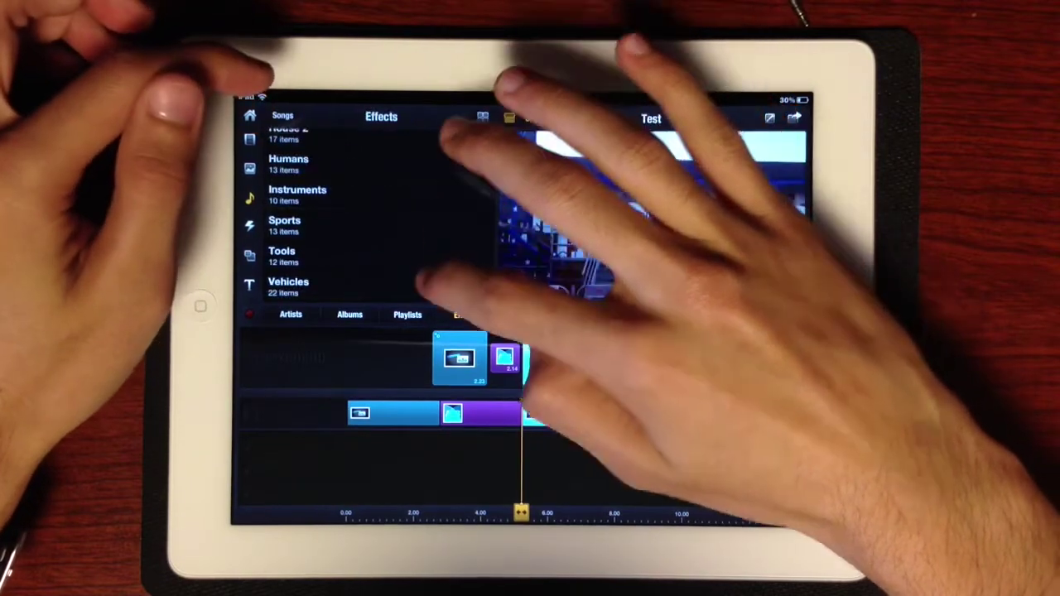
pyautogui.click(288, 286)
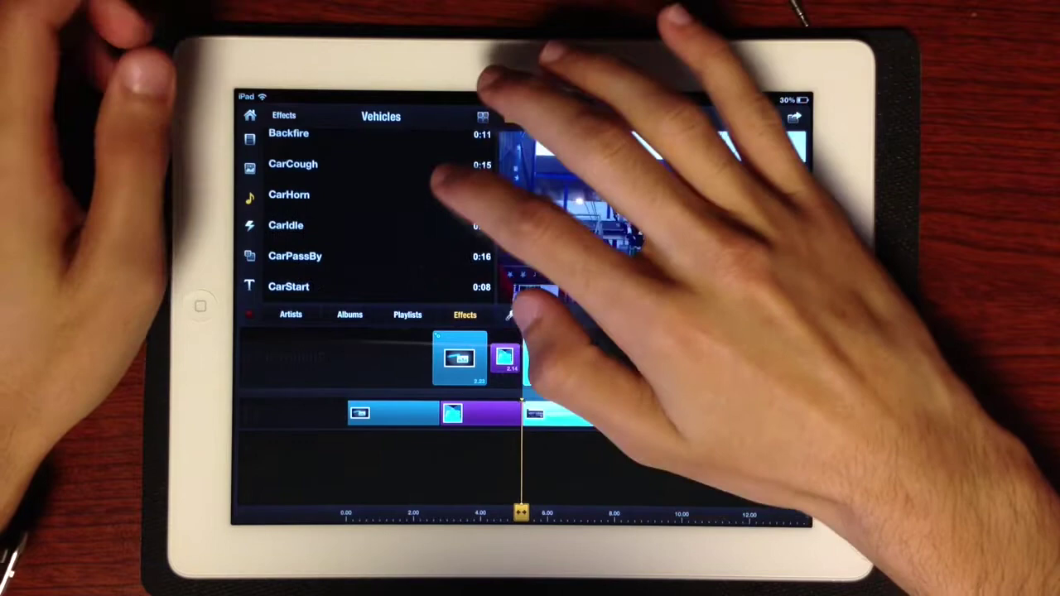
pyautogui.click(289, 195)
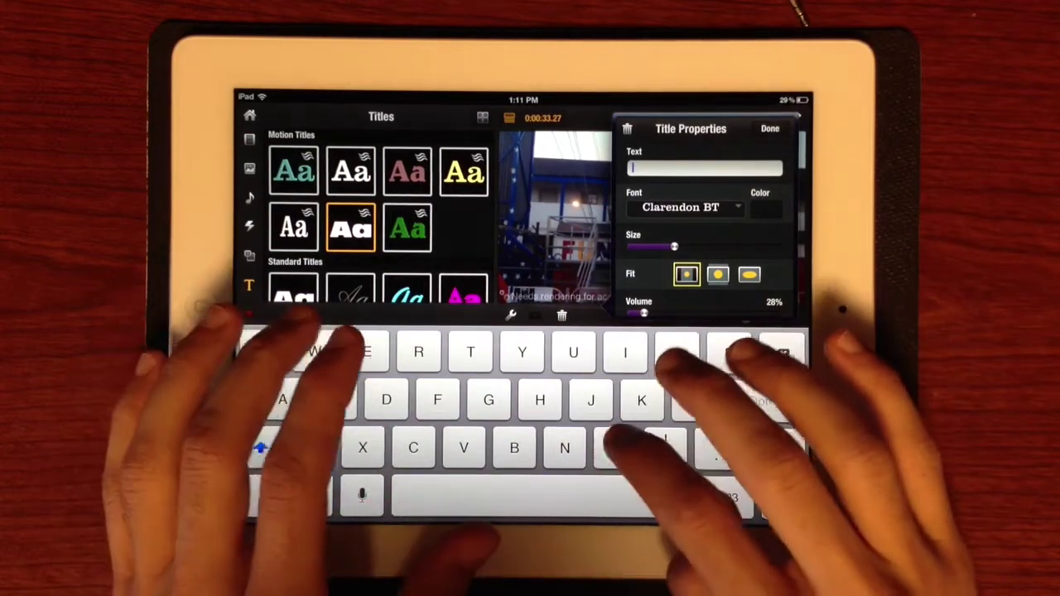
# Type 'Moment of Truth' as the title text and confirm it
pyautogui.write('Moment of')
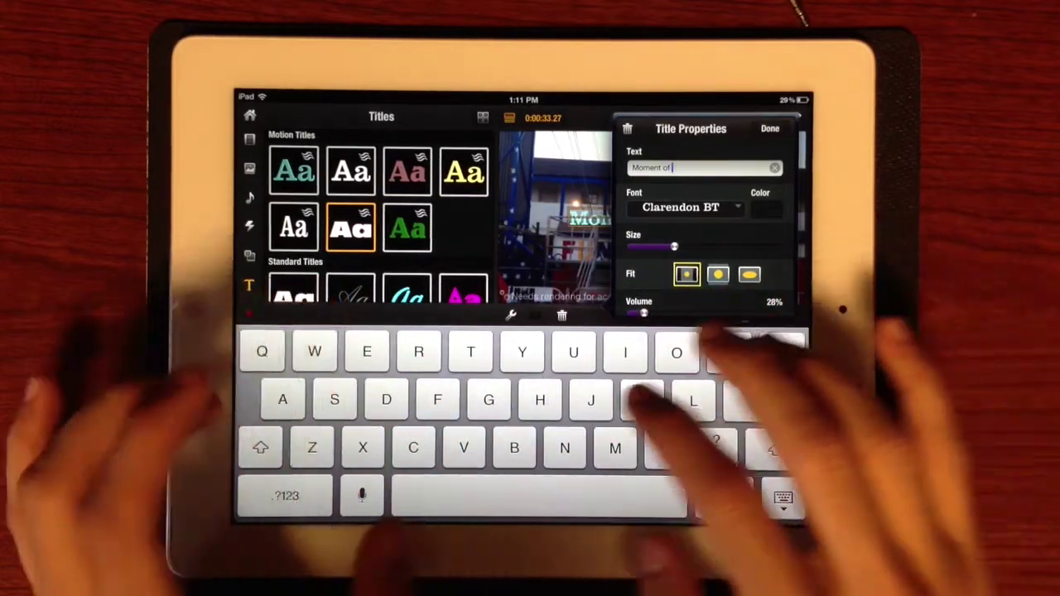
pyautogui.write('Truth')
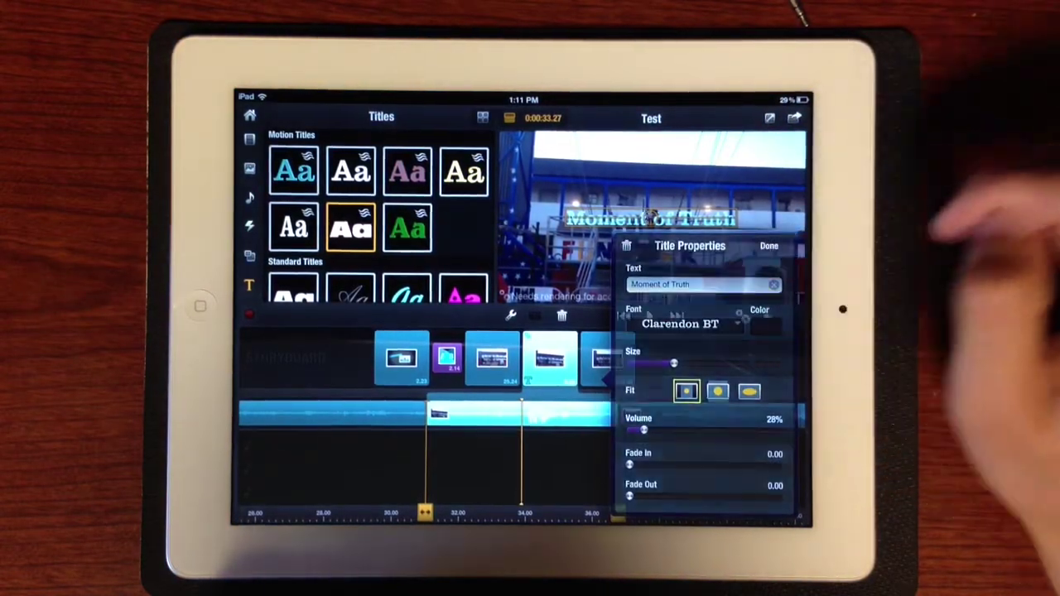
pyautogui.click(768, 246)
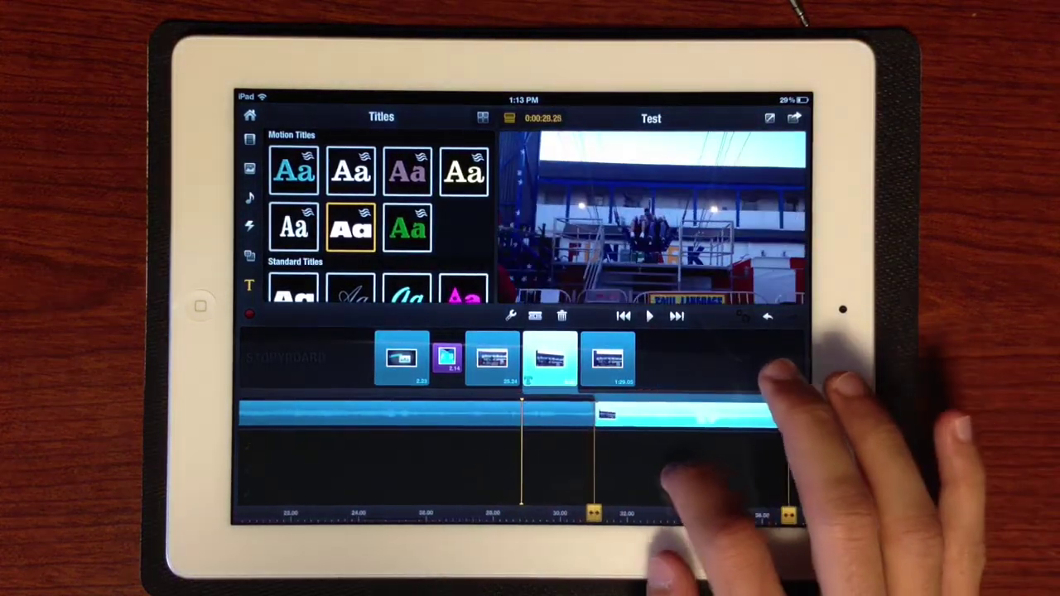
# Watch the edited movie in full-screen preview, then close the preview
pyautogui.click(649, 316)
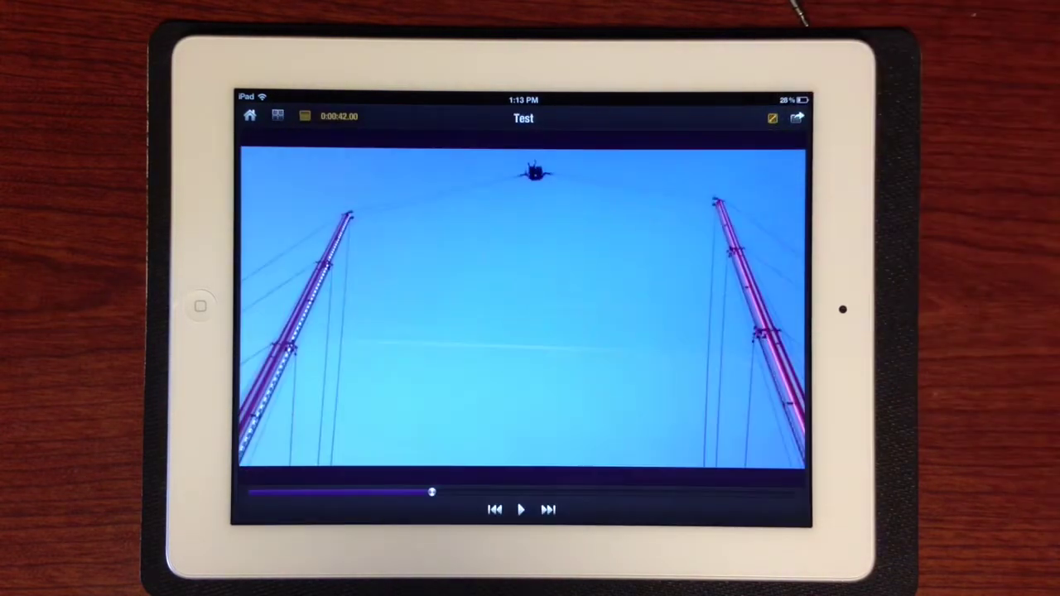
pyautogui.click(521, 509)
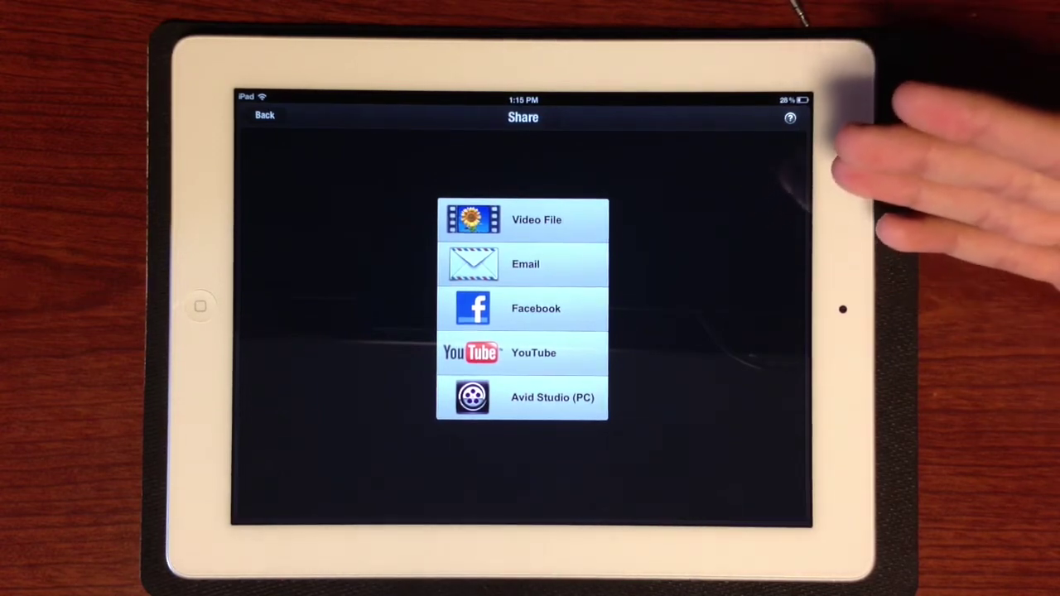
pyautogui.moveTo(828, 347)
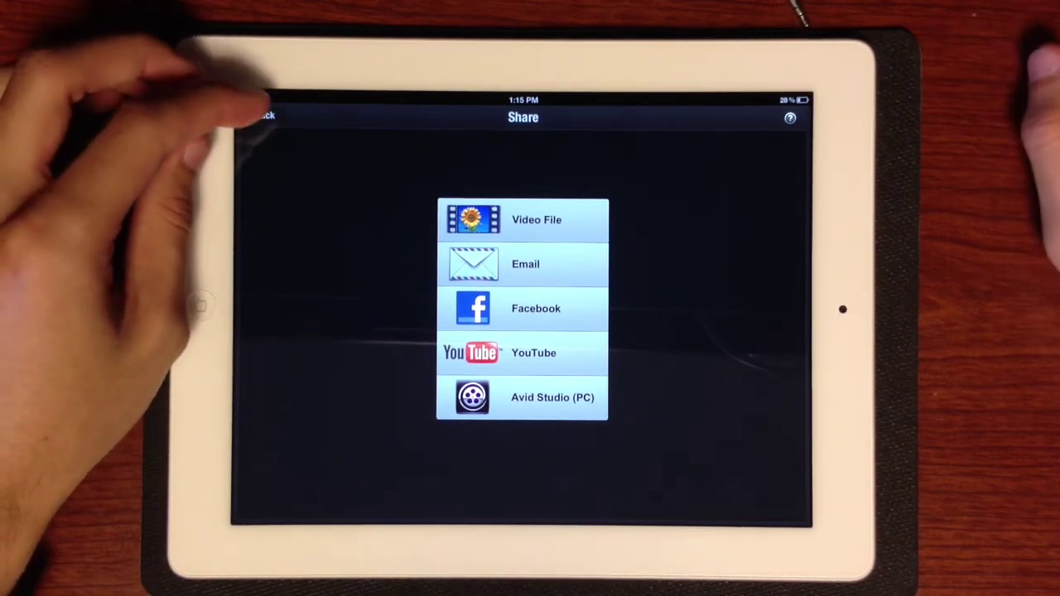
# Leave the Share screen and return to the Test project's storyboard and timeline
pyautogui.click(265, 115)
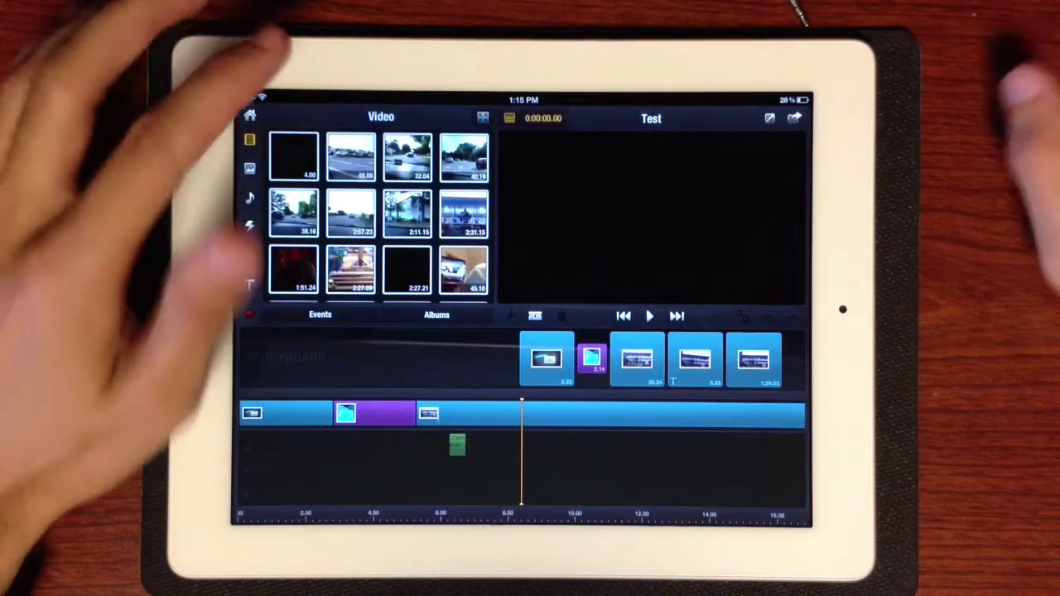